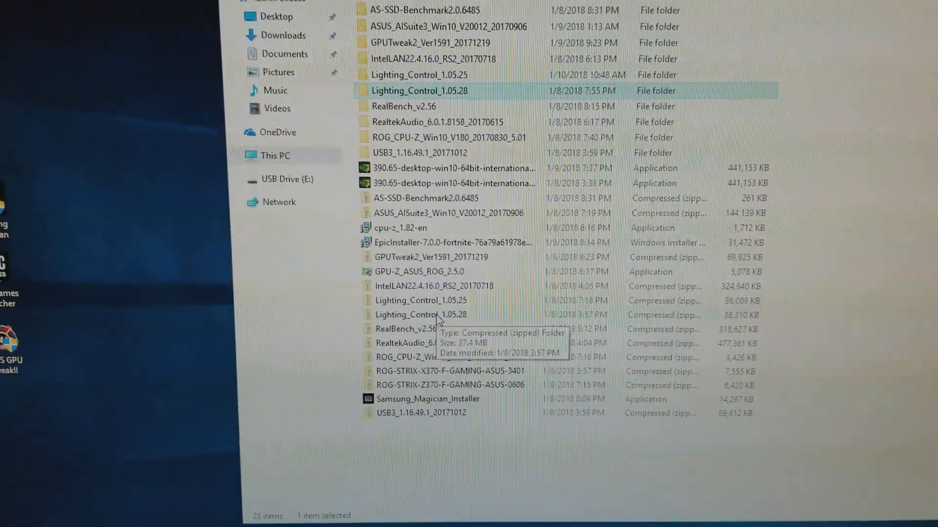
scroll("down", 3)
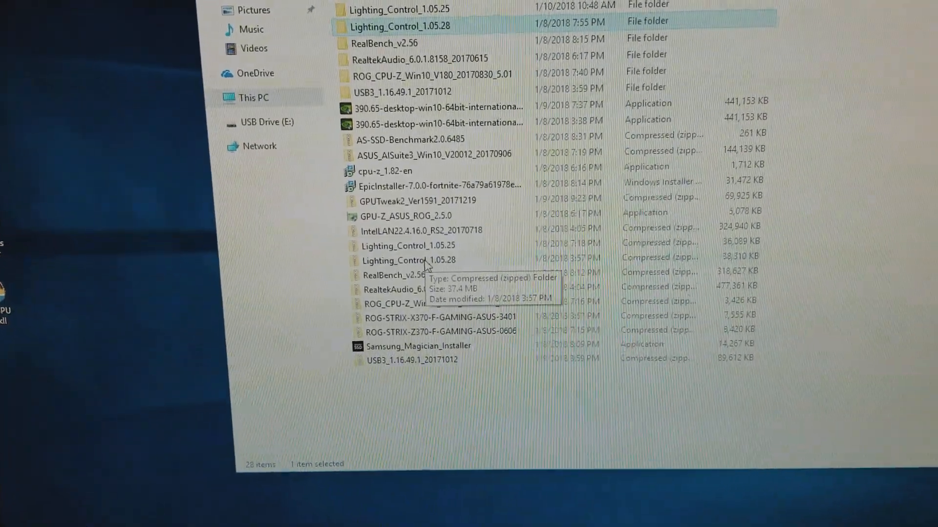
scroll("down", 3)
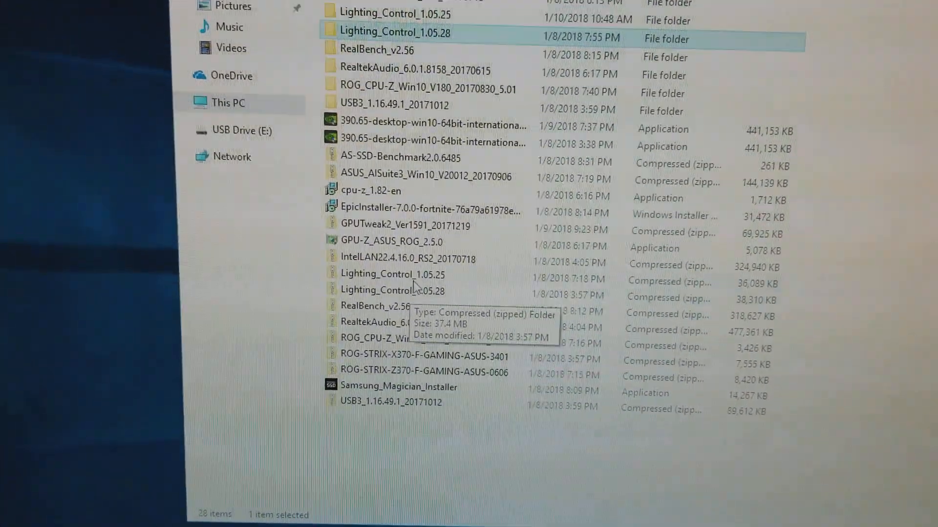
scroll("down", 3)
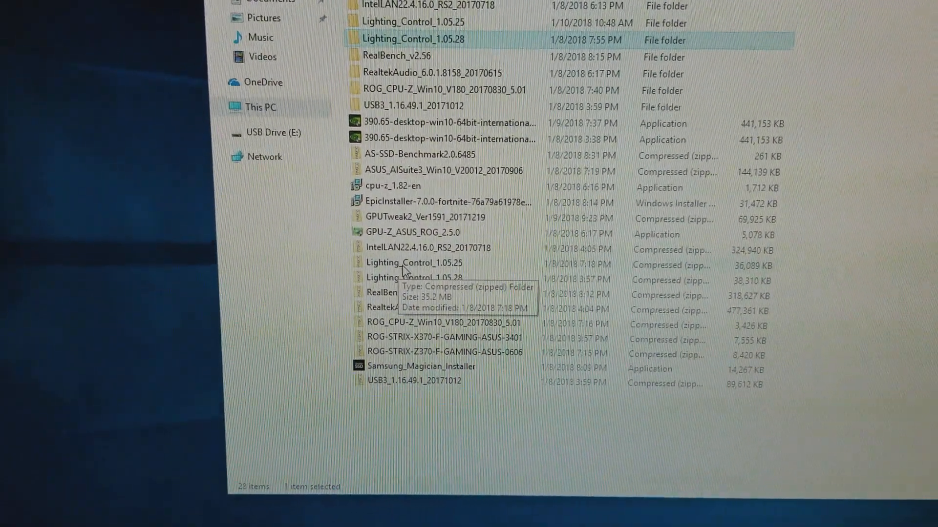
right_click(415, 261)
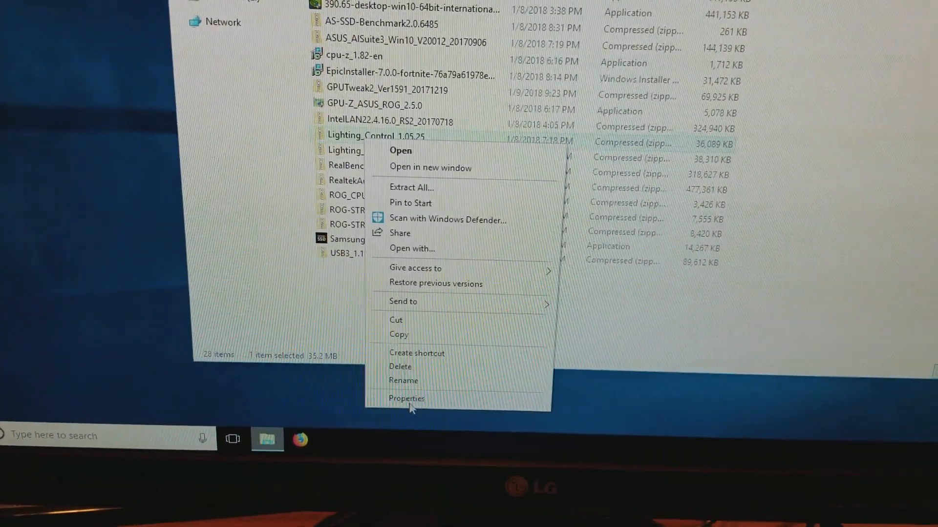
left_click(407, 399)
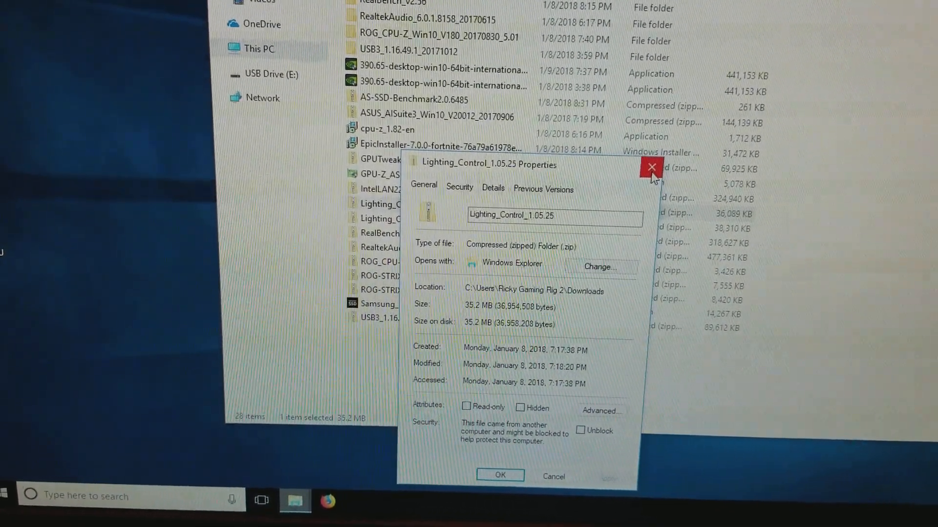
left_click(651, 167)
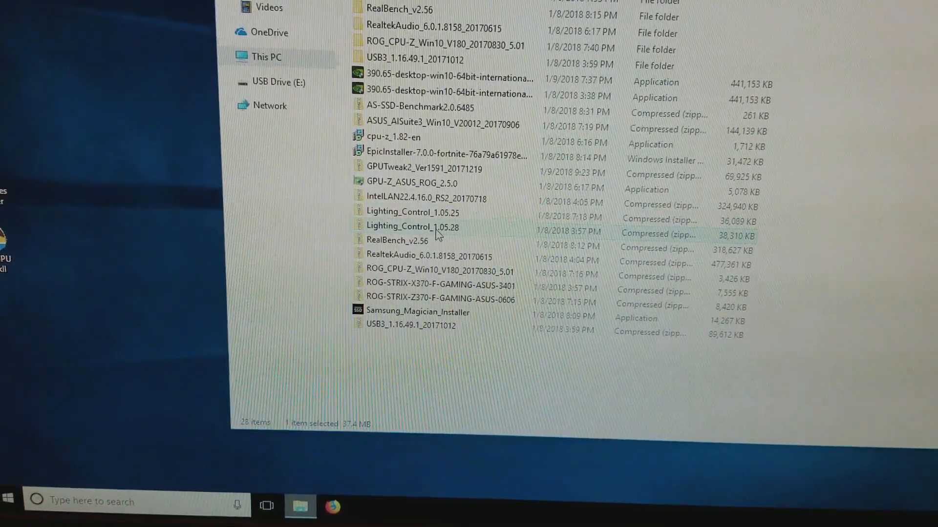
right_click(413, 227)
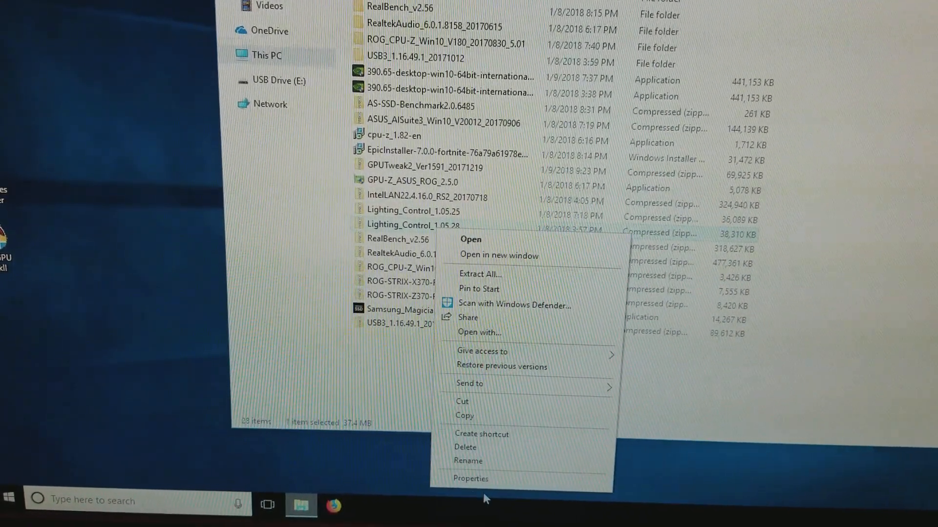
left_click(471, 478)
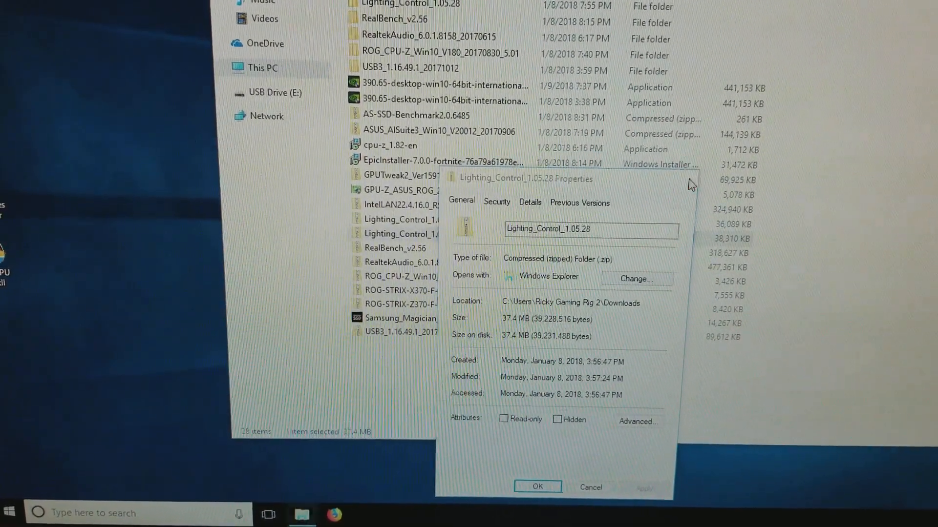
left_click(536, 486)
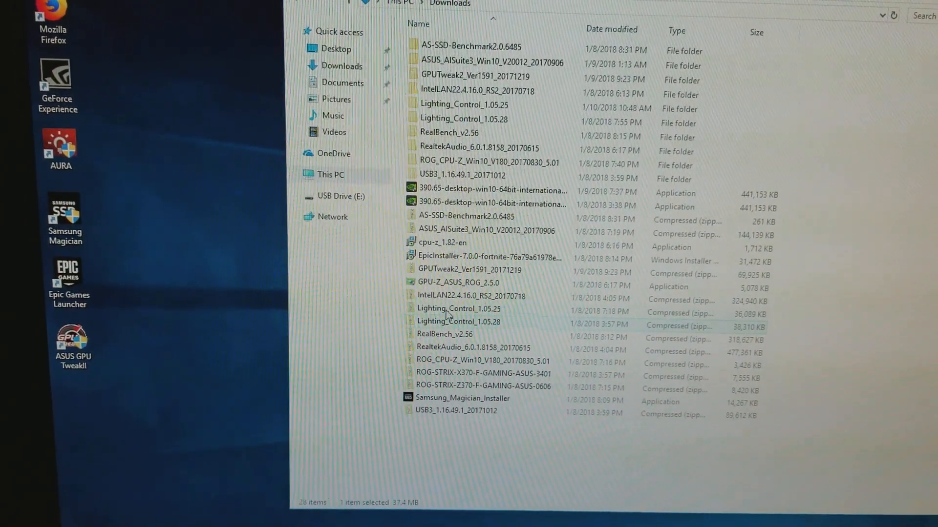
mouse_move(458, 316)
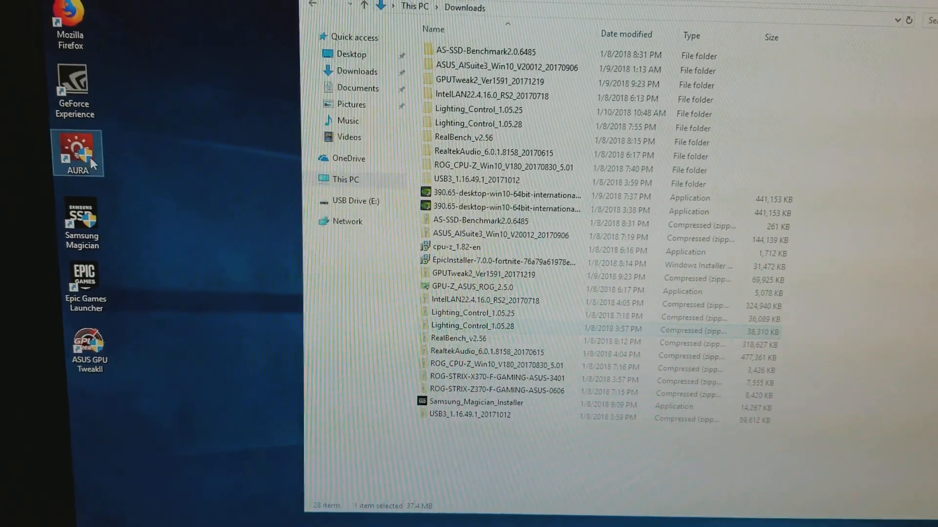
double_click(77, 153)
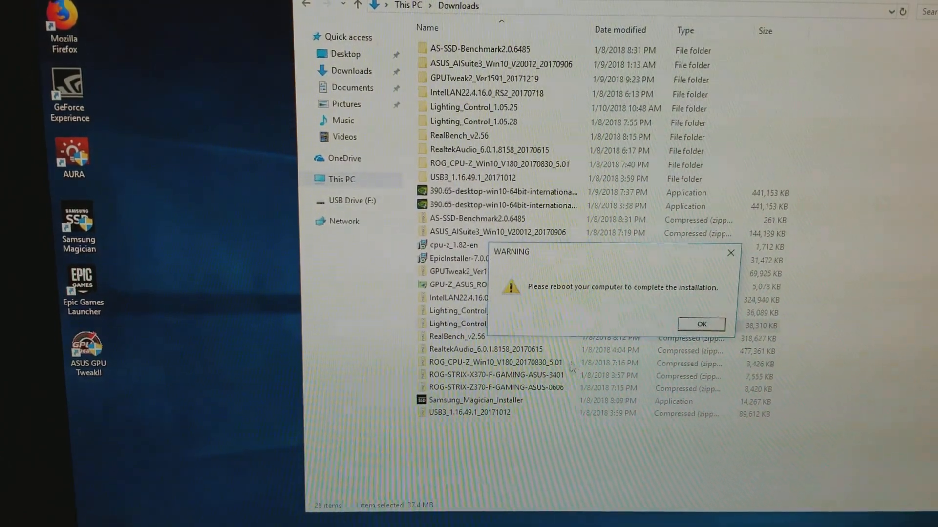
left_click(700, 324)
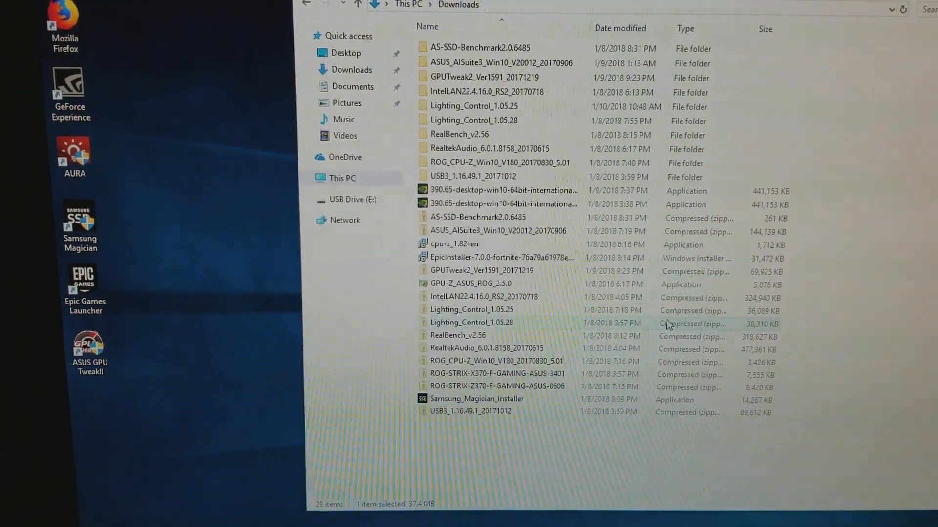